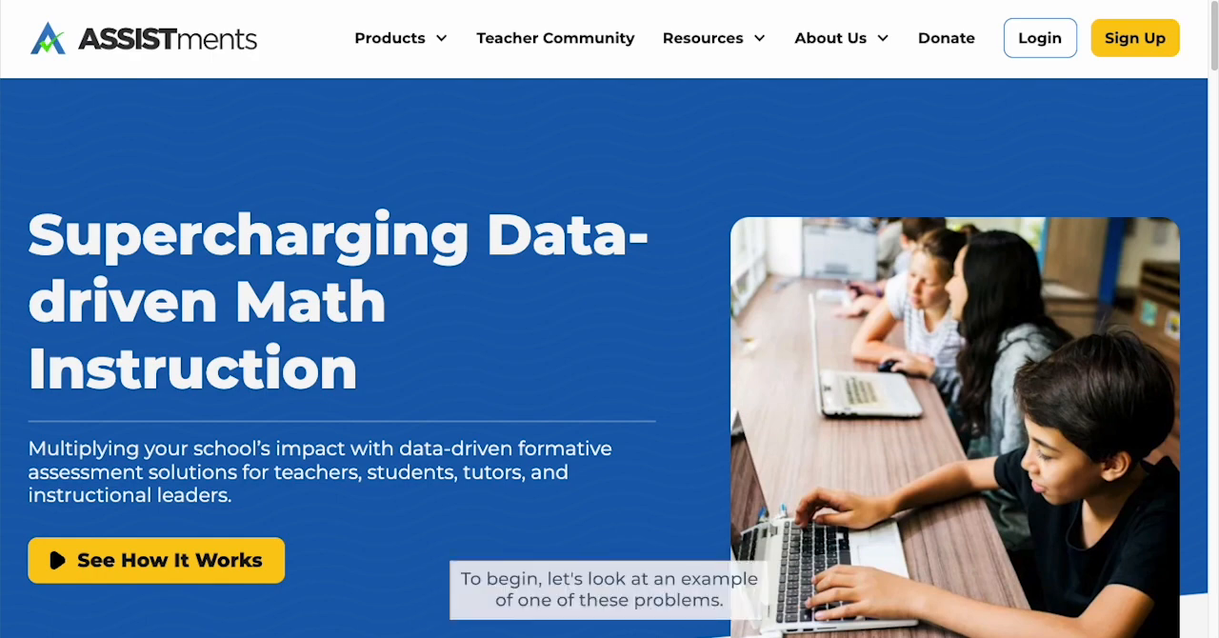
Open the example problem showing Part A's scale factor from Polygon A to Polygon B
{"action": "left_click", "coordinate": [155, 560]}
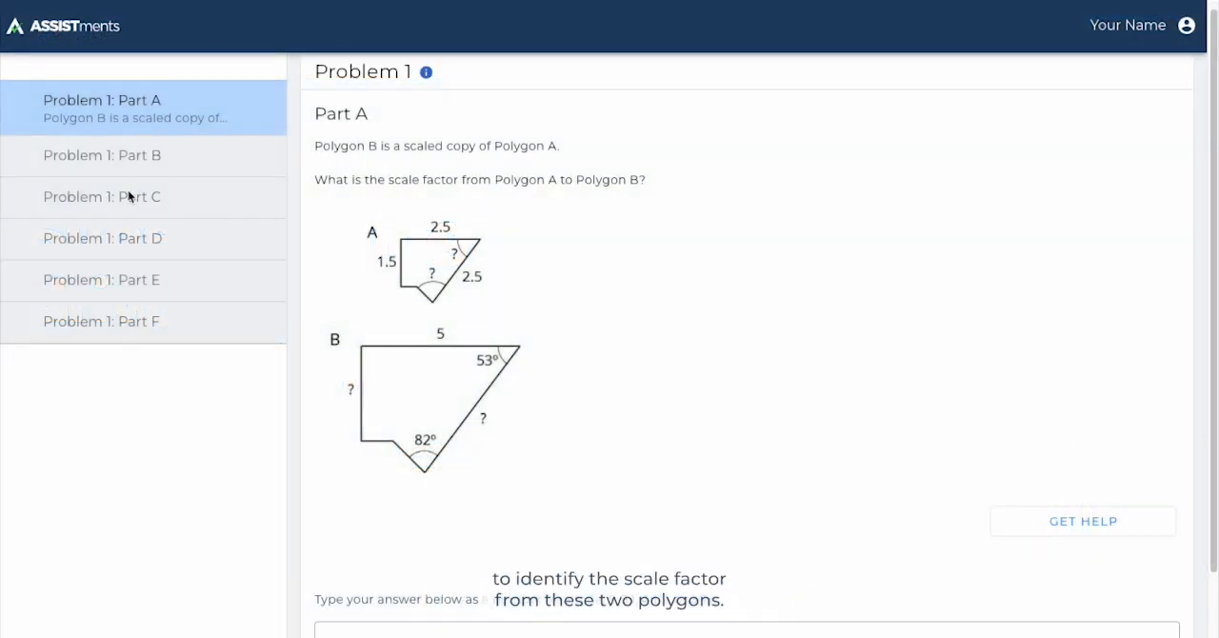
{"action": "mouse_move", "coordinate": [214, 340]}
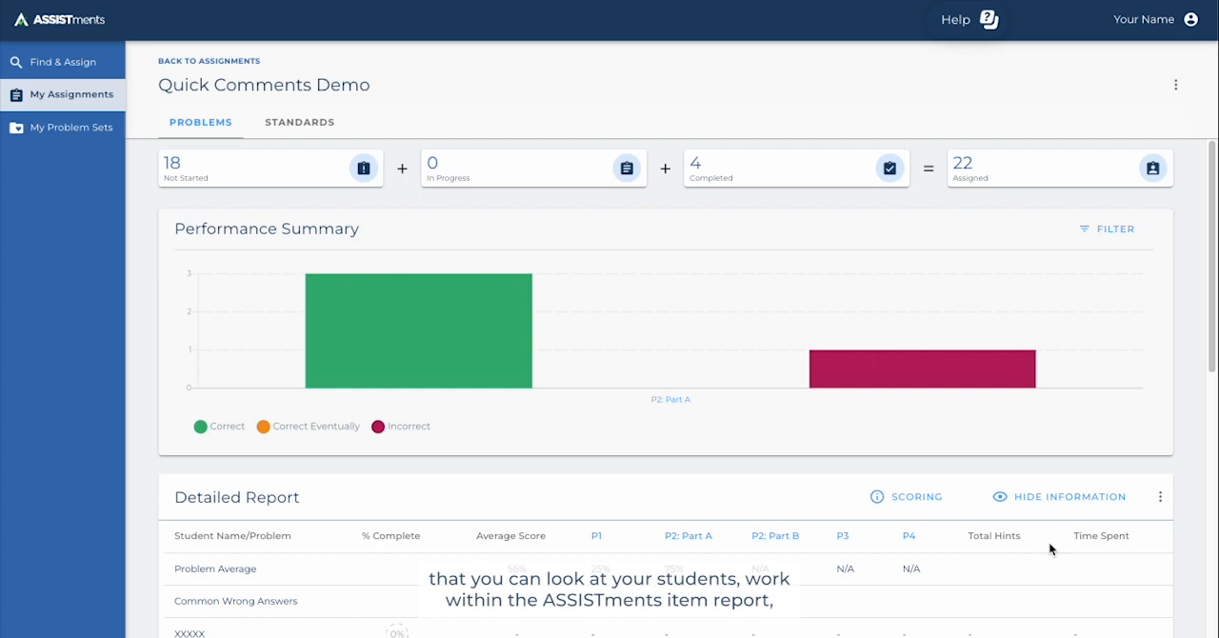
Scroll the Quick Comments Demo report down to the Detailed Report table
{"action": "scroll", "scroll_direction": "down", "scroll_amount": 3}
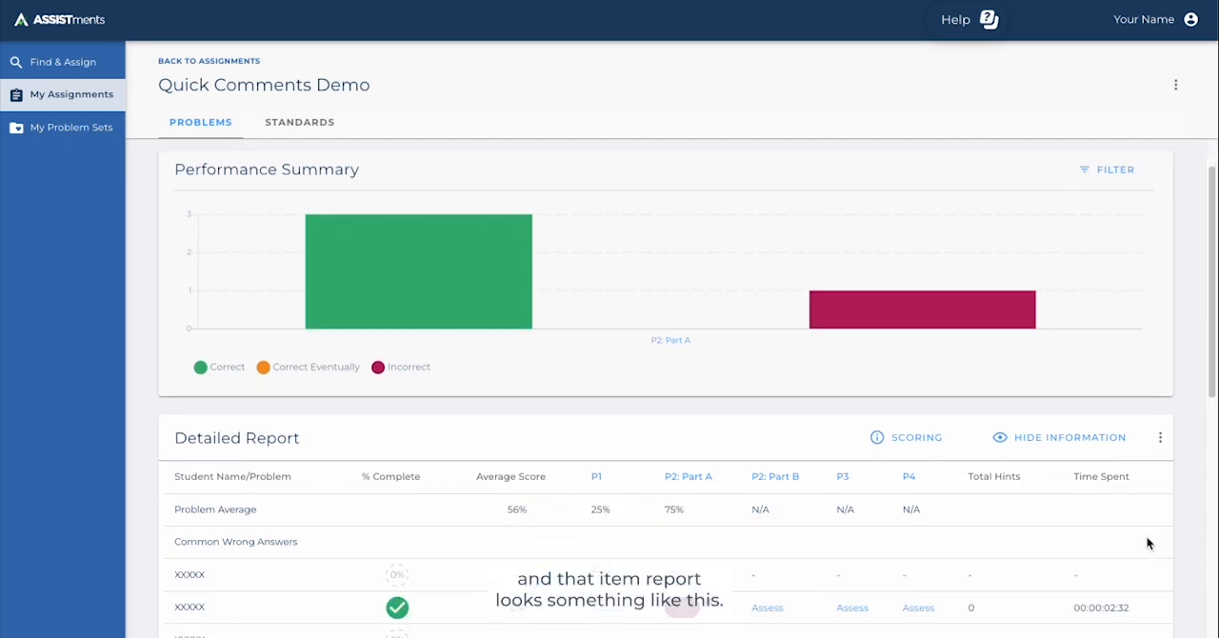
{"action": "scroll", "scroll_direction": "down", "scroll_amount": 3}
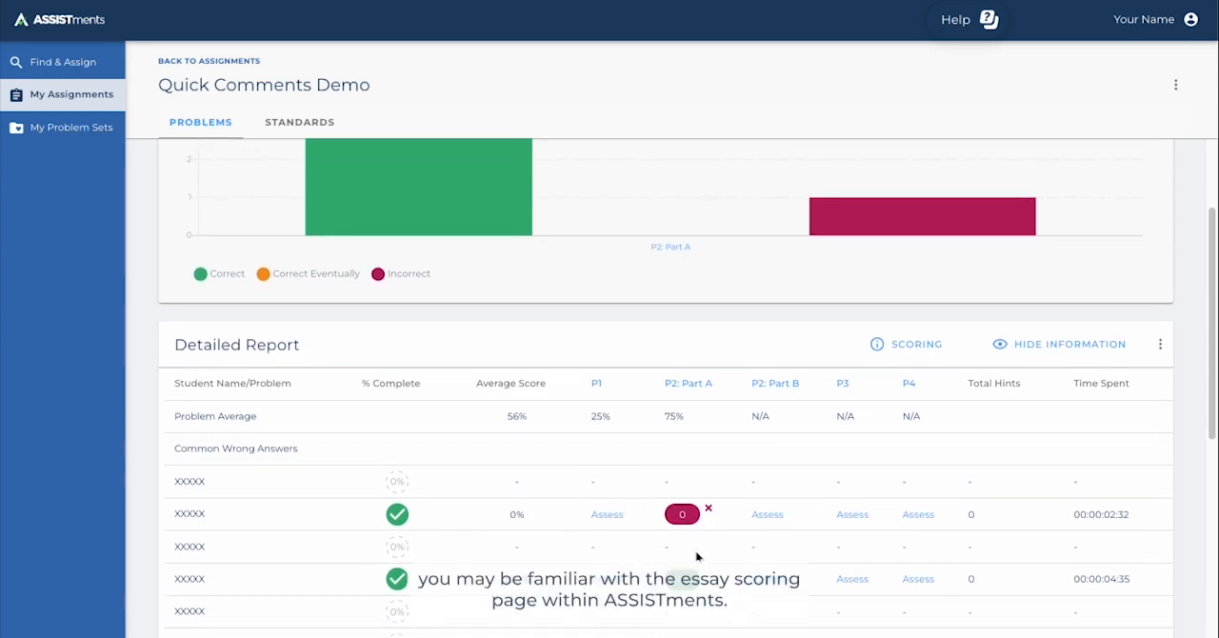
{"action": "mouse_move", "coordinate": [855, 526]}
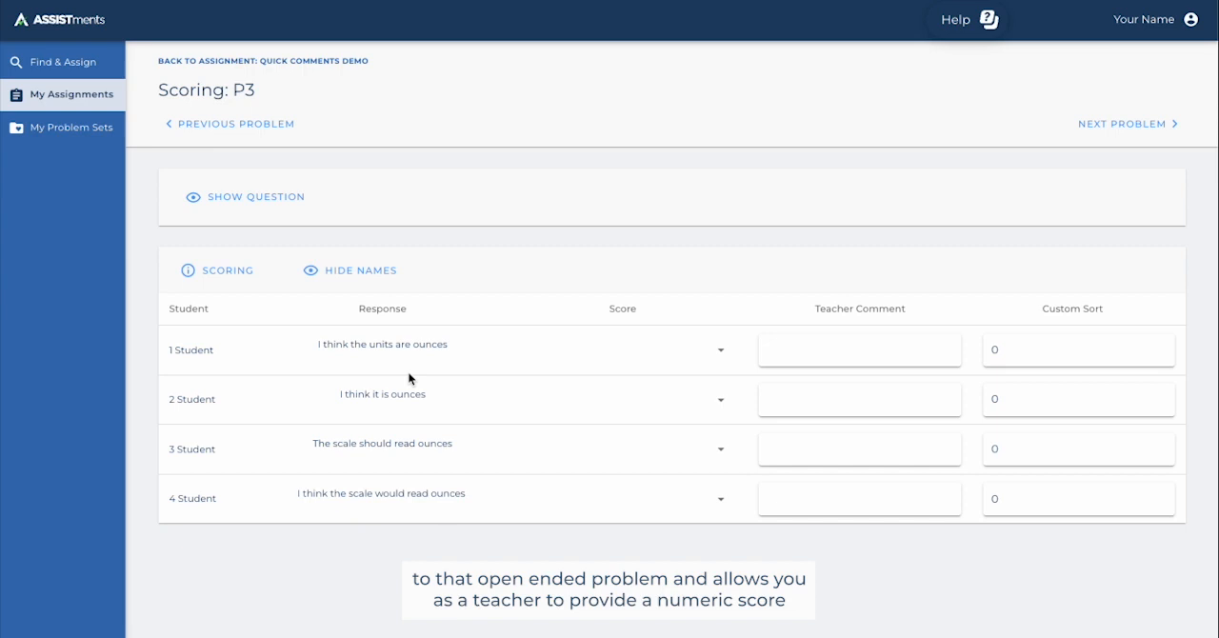
{"action": "mouse_move", "coordinate": [254, 228]}
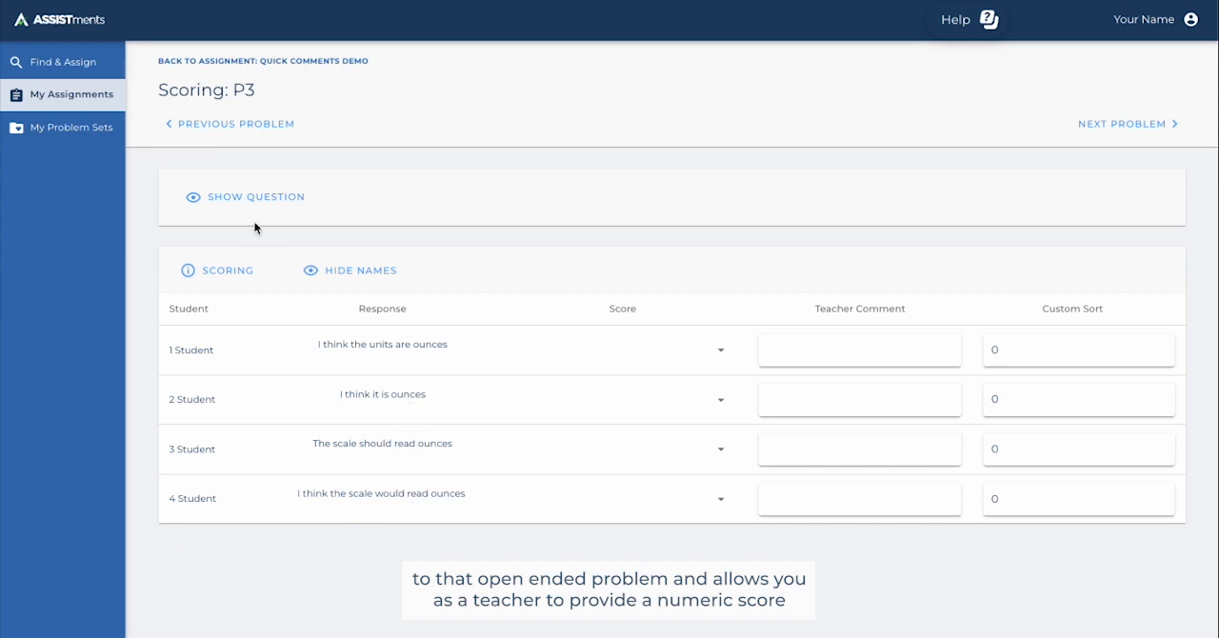
Show the P3 hamster question and begin the first student's teacher comment
{"action": "left_click", "coordinate": [255, 196]}
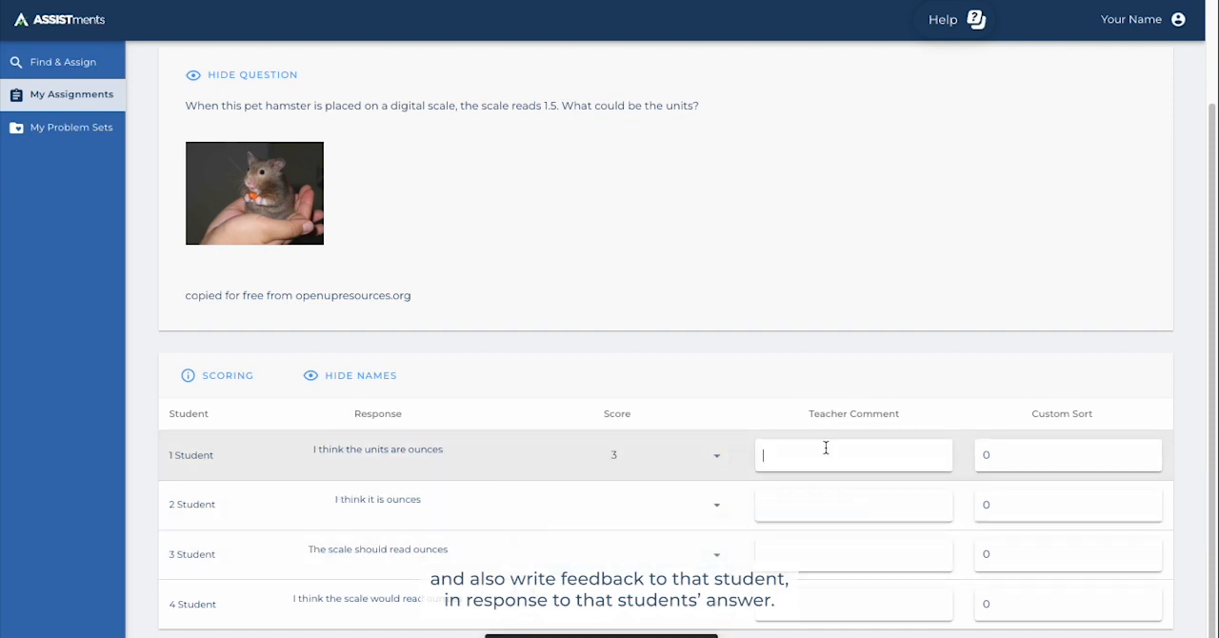
{"action": "type", "text": "Teacher"}
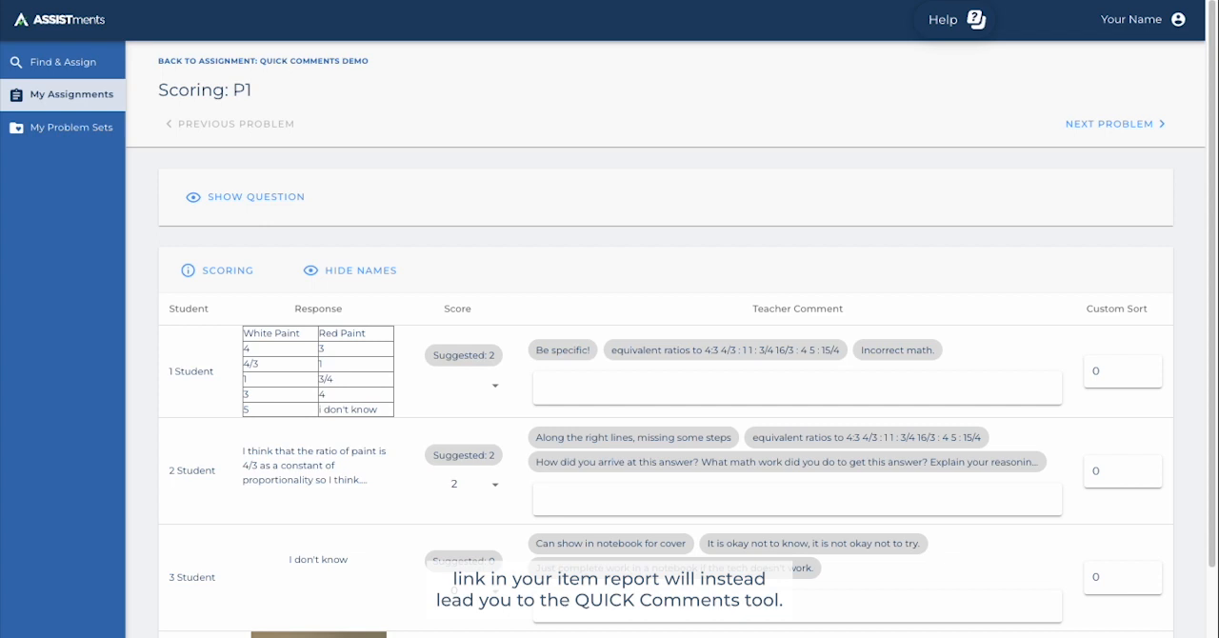
Reveal P1's pink paint mixture question and scroll to the four student responses
{"action": "scroll", "scroll_direction": "down", "scroll_amount": 3}
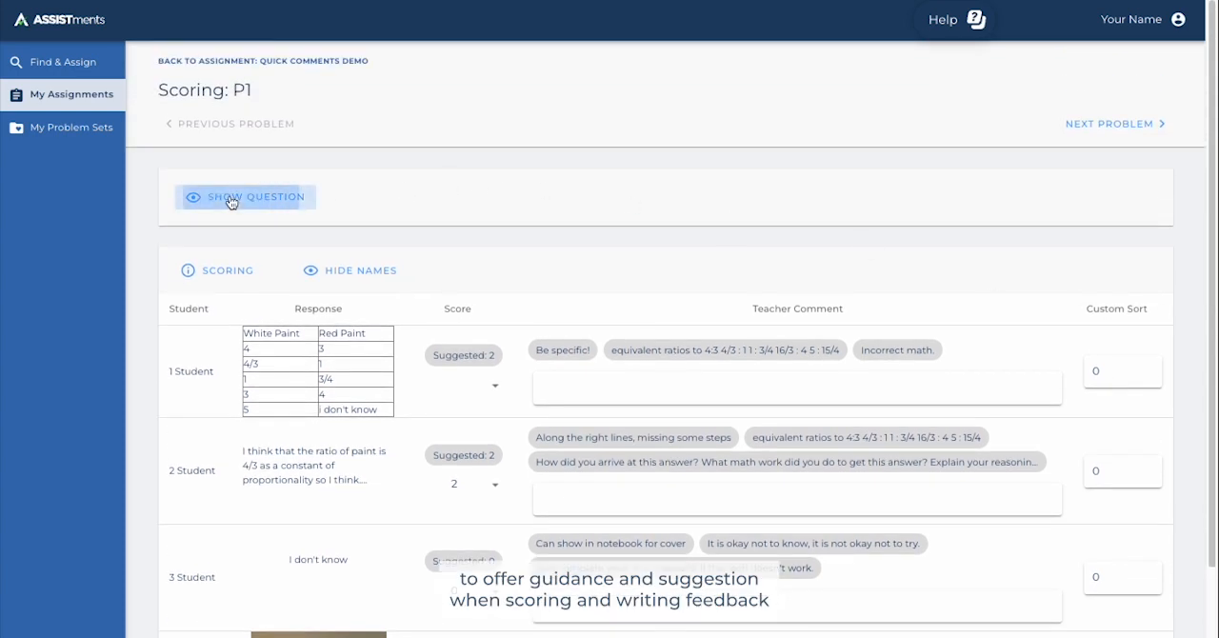
{"action": "left_click", "coordinate": [246, 197]}
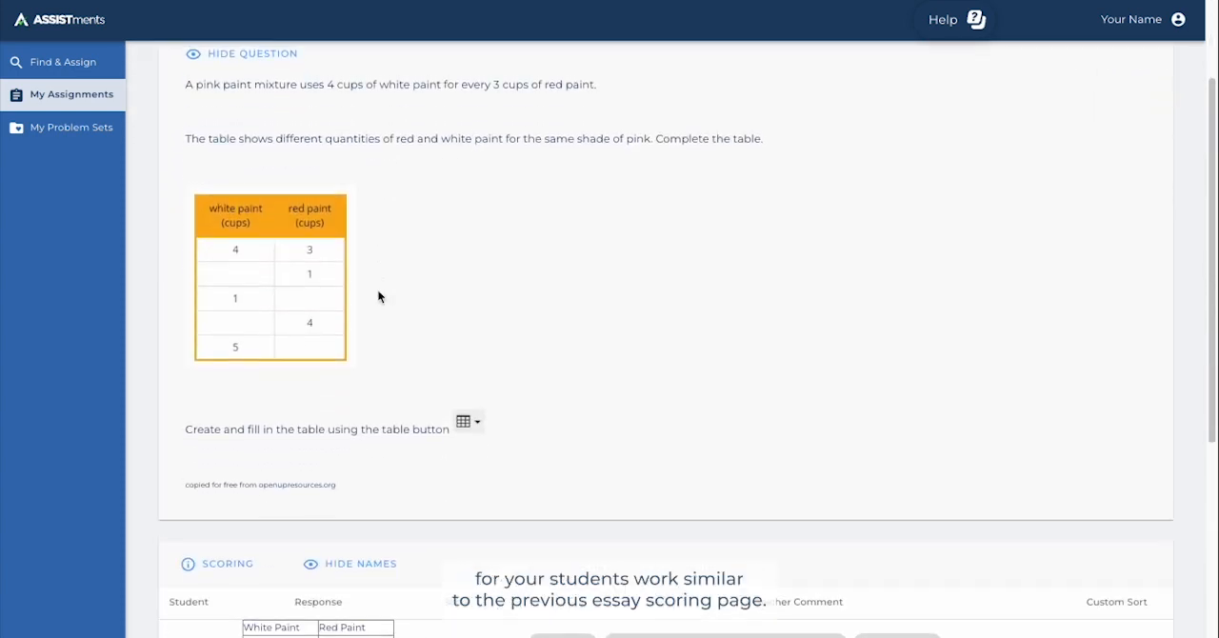
{"action": "scroll", "scroll_direction": "down", "scroll_amount": 3}
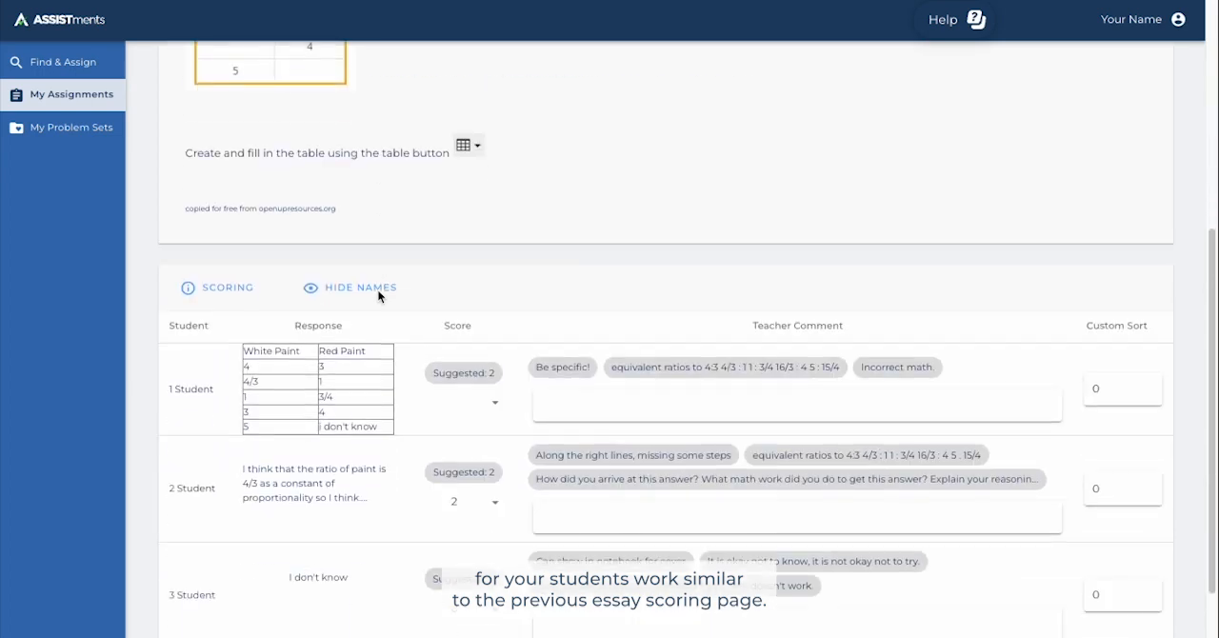
{"action": "scroll", "scroll_direction": "down", "scroll_amount": 3}
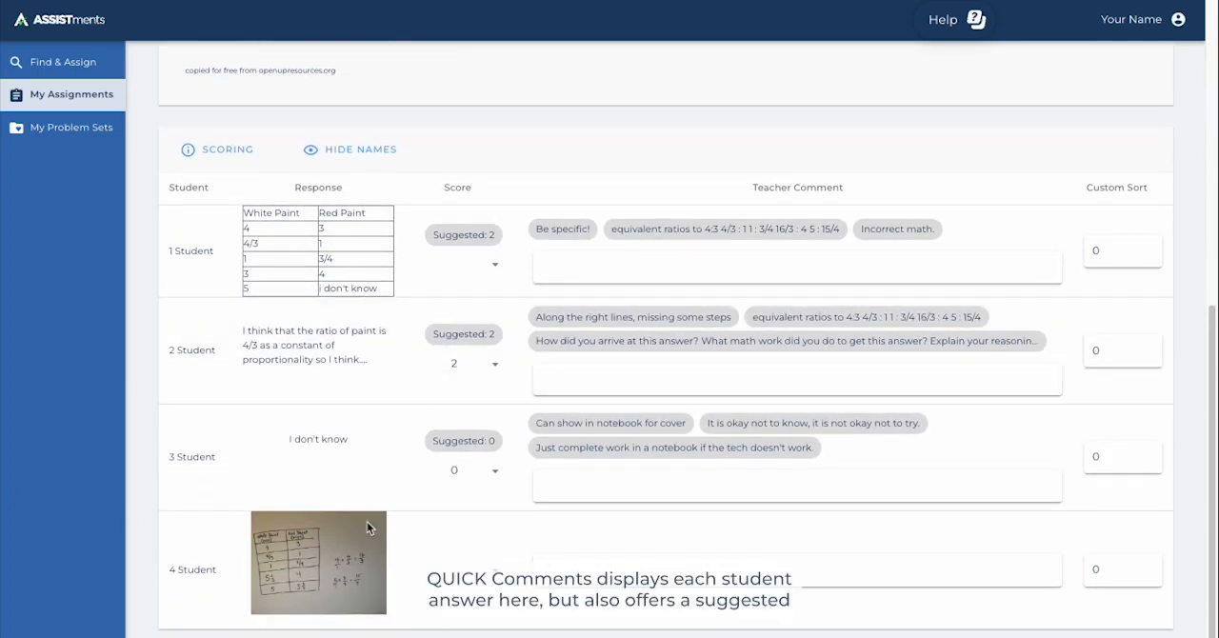
{"action": "mouse_move", "coordinate": [502, 490]}
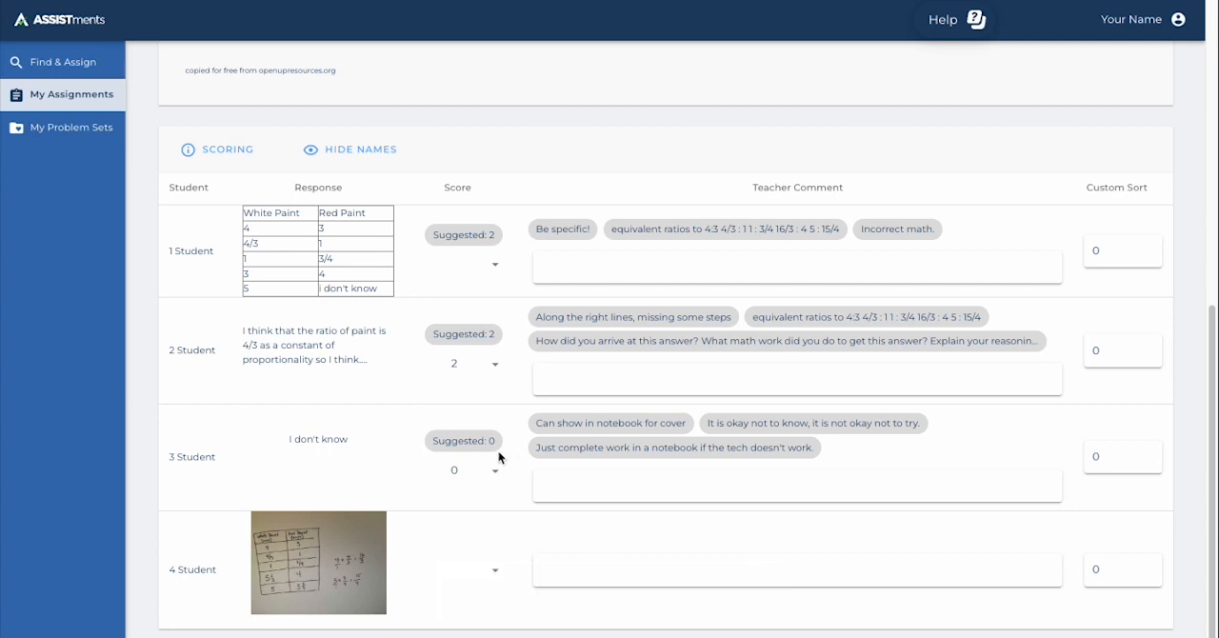
{"action": "mouse_move", "coordinate": [481, 340]}
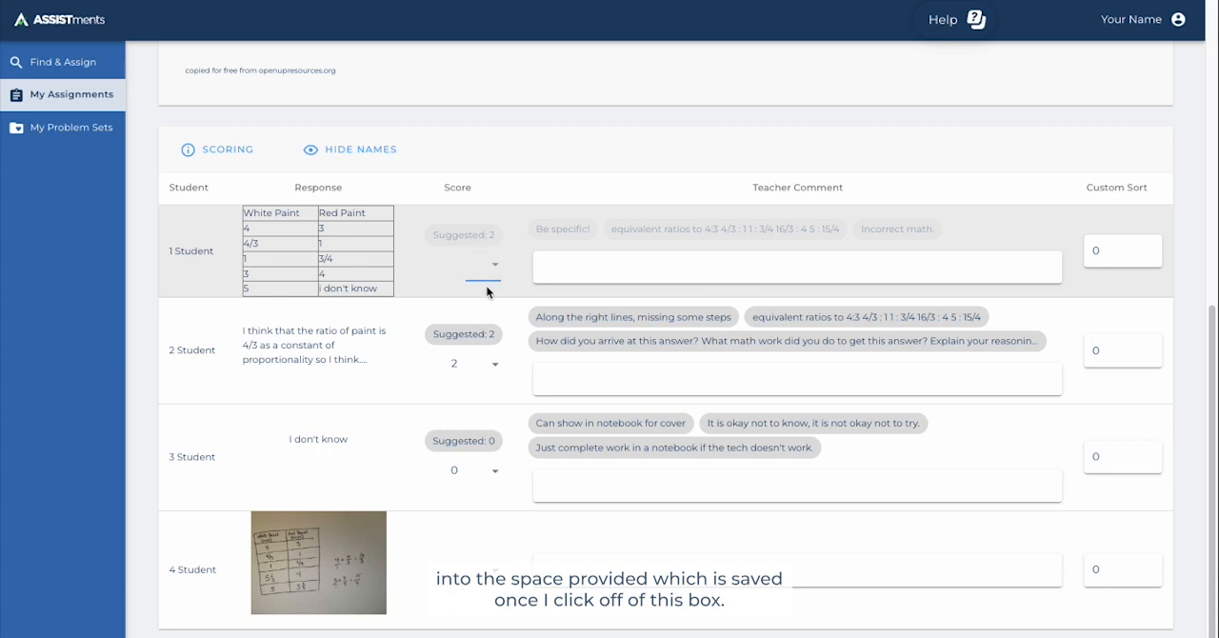
Set the first student's P1 score to the suggested value of 2
{"action": "left_click", "coordinate": [481, 264]}
{"action": "type", "text": "2"}
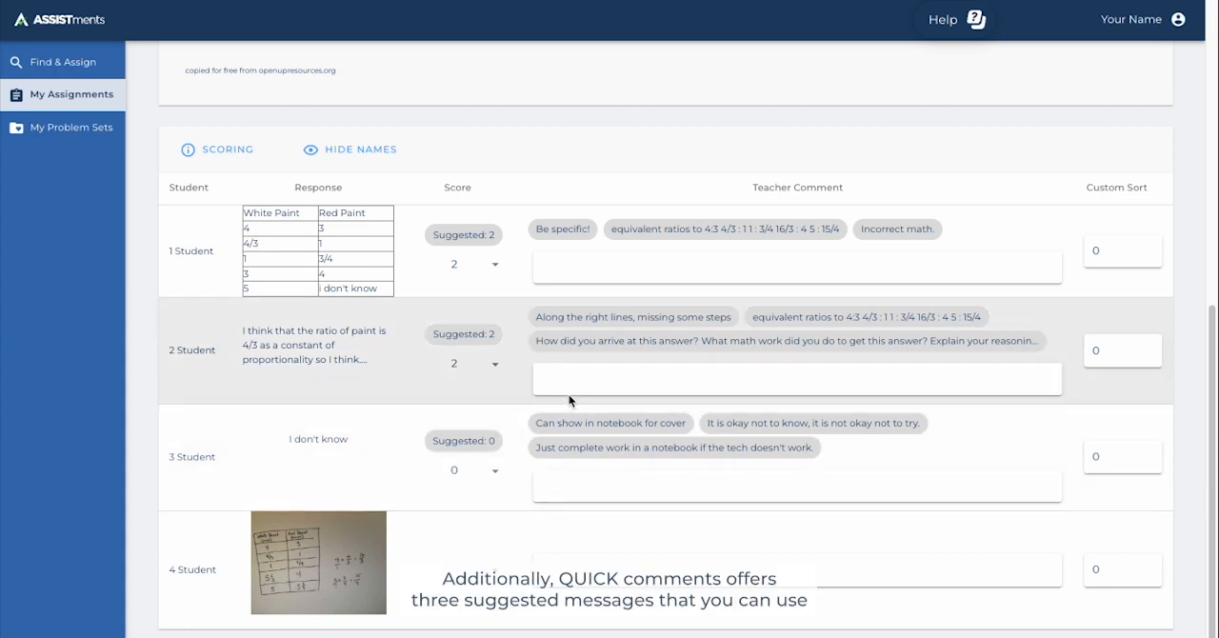
{"action": "mouse_move", "coordinate": [584, 435]}
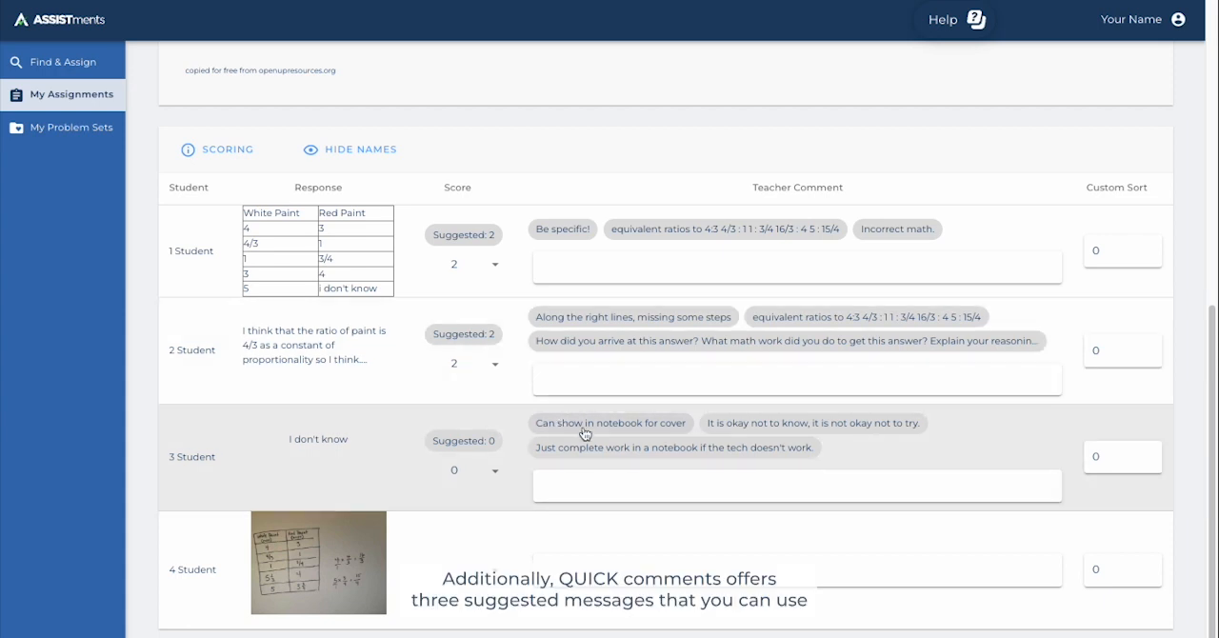
Add 'It is okay not to know…' for student 3 and 'How did you arrive at this answer?…' for student 2
{"action": "left_click", "coordinate": [813, 423]}
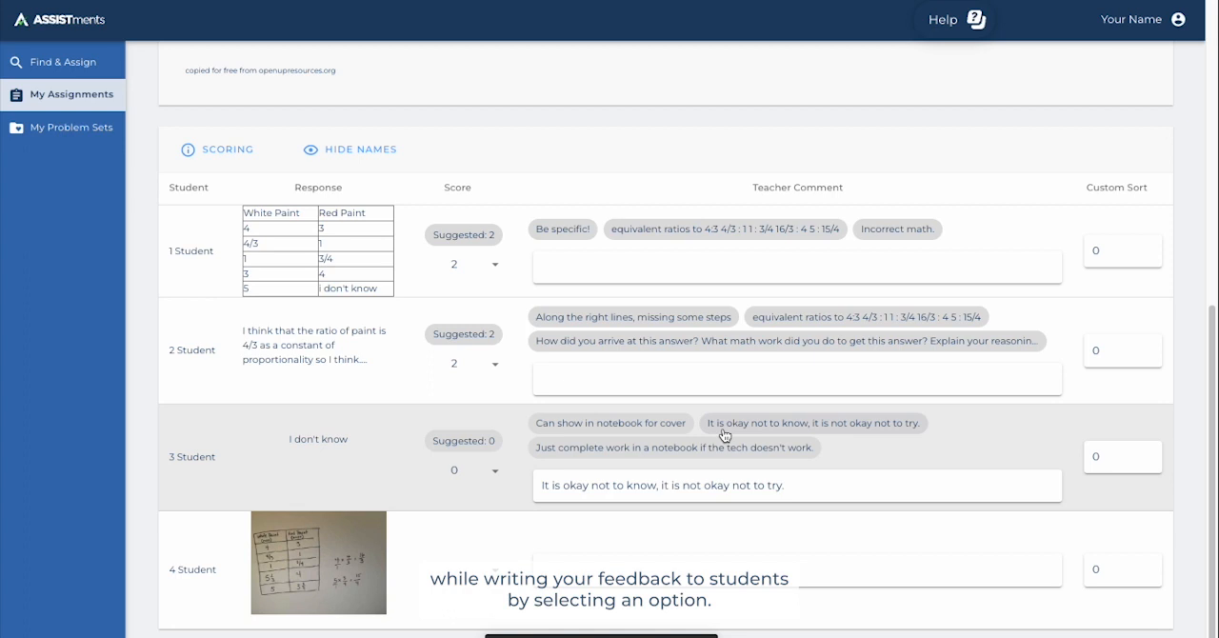
{"action": "mouse_move", "coordinate": [671, 457]}
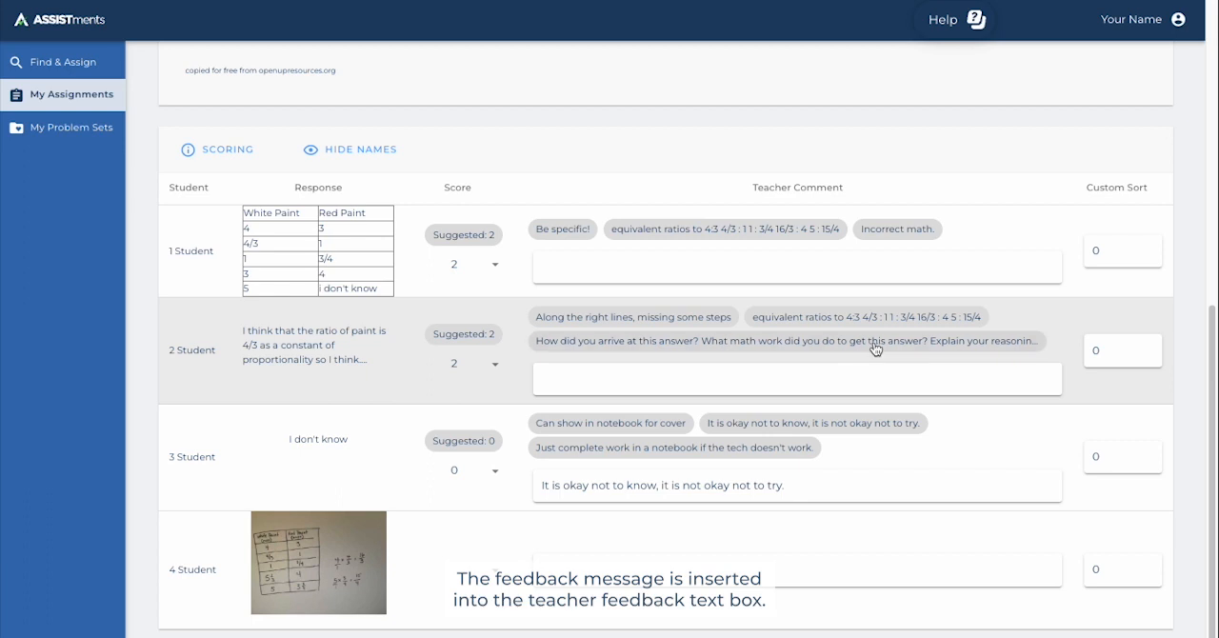
{"action": "left_click", "coordinate": [790, 341]}
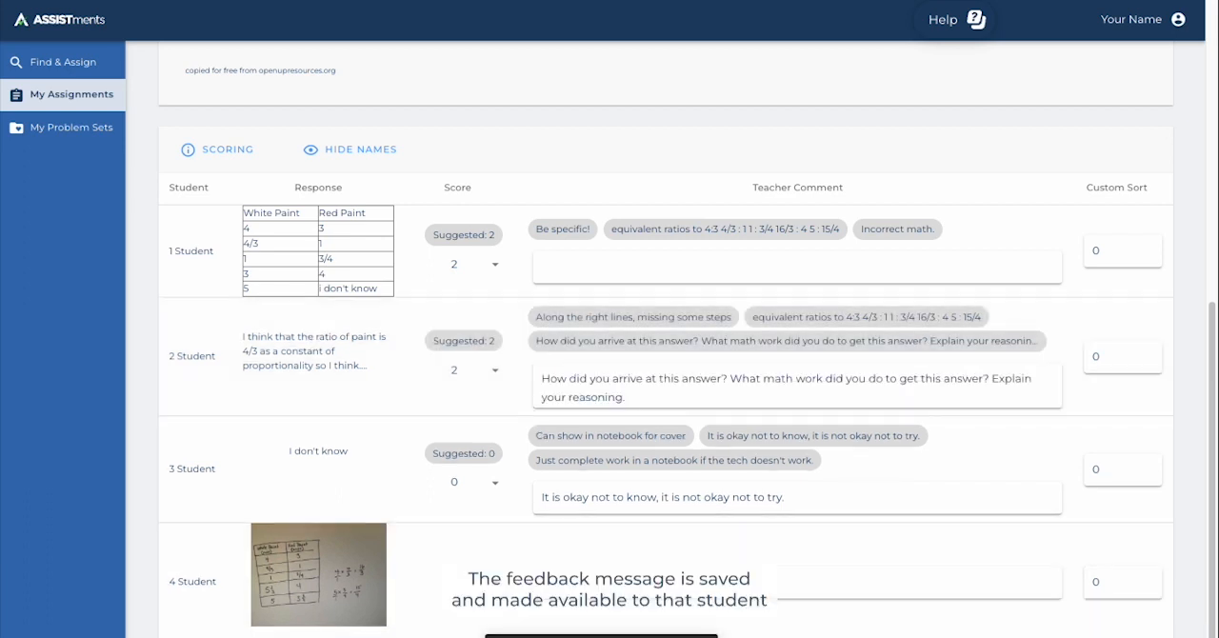
{"action": "scroll", "scroll_direction": "down", "scroll_amount": 3}
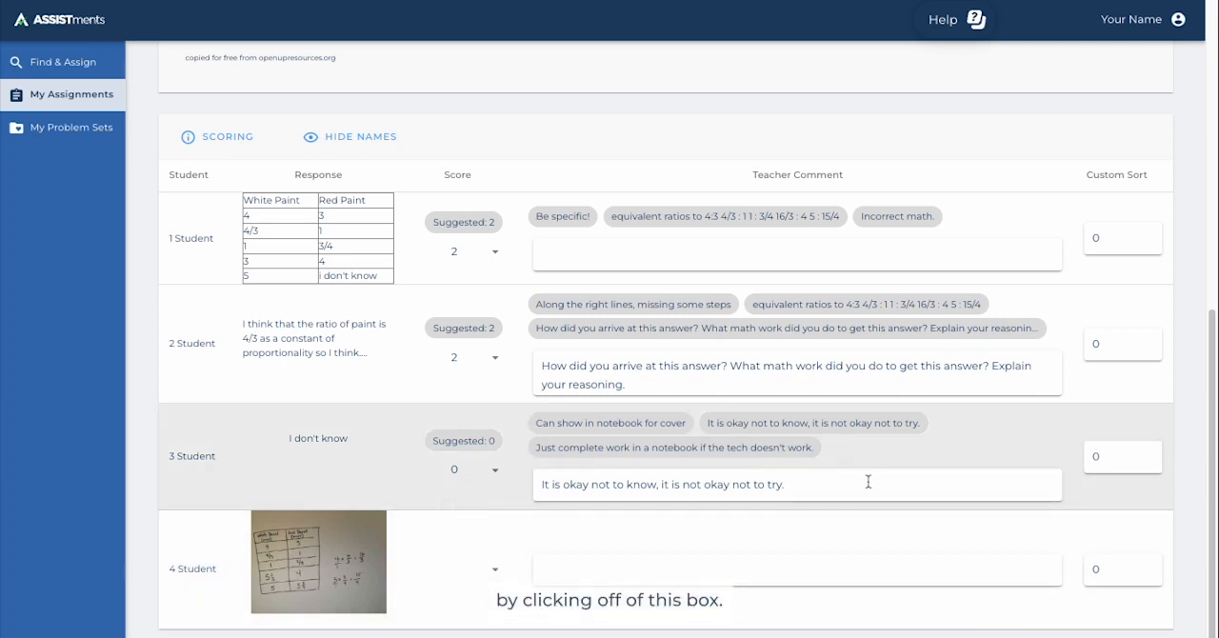
Append a sentence inviting student 3 to see the teacher after school during office hours
{"action": "type", "text": "I would like you to come see me after school"}
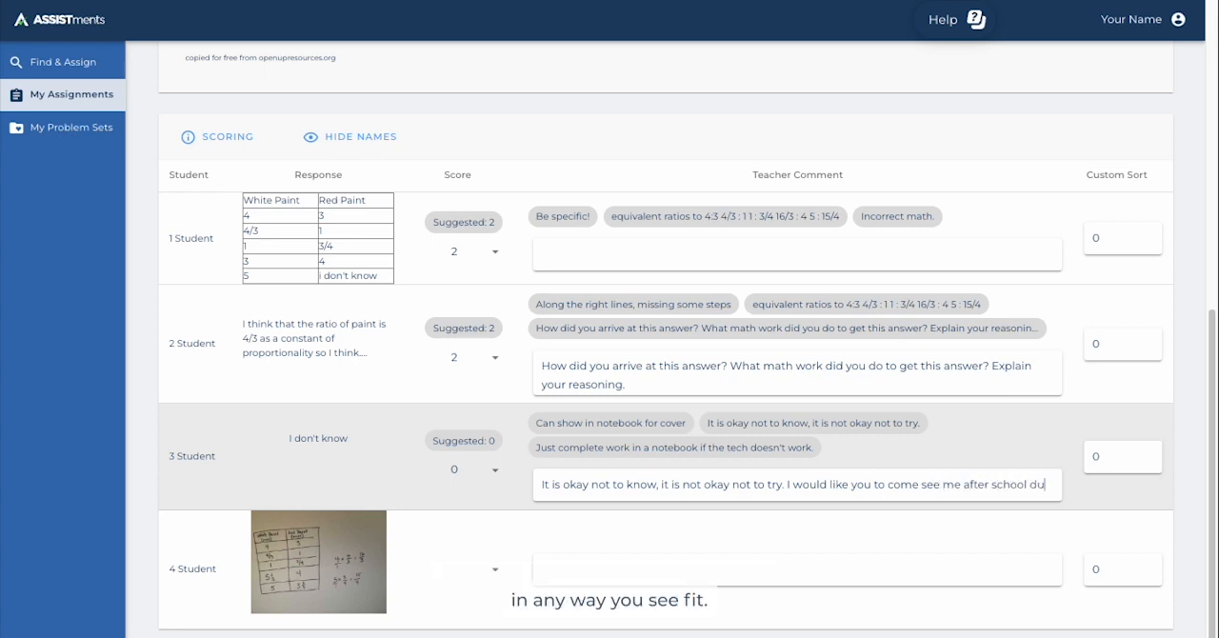
{"action": "type", "text": "during office hou"}
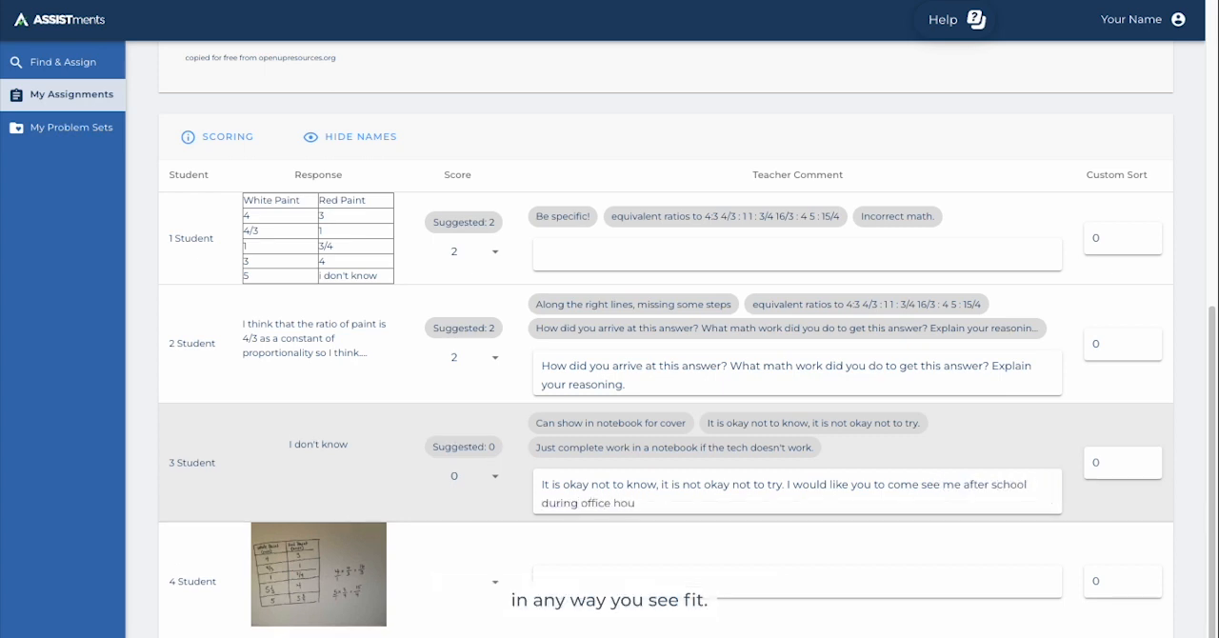
Type a custom comment for student 1 on how 5 cups of white paint relate to red cups
{"action": "left_click", "coordinate": [796, 253]}
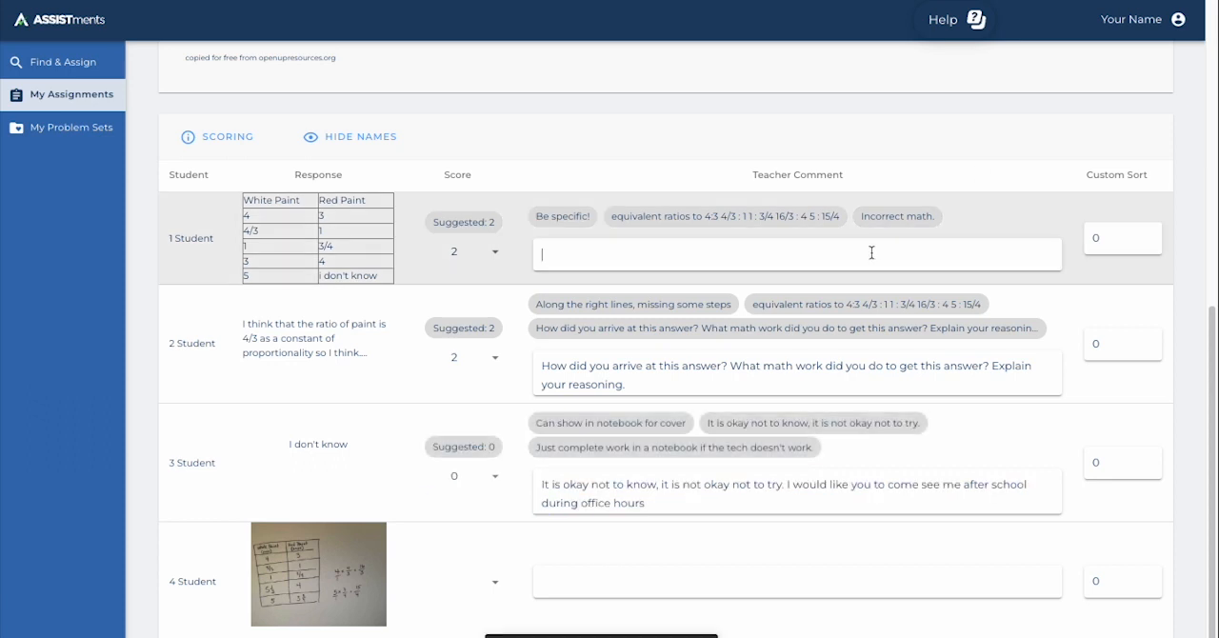
{"action": "type", "text": "You started out great!"}
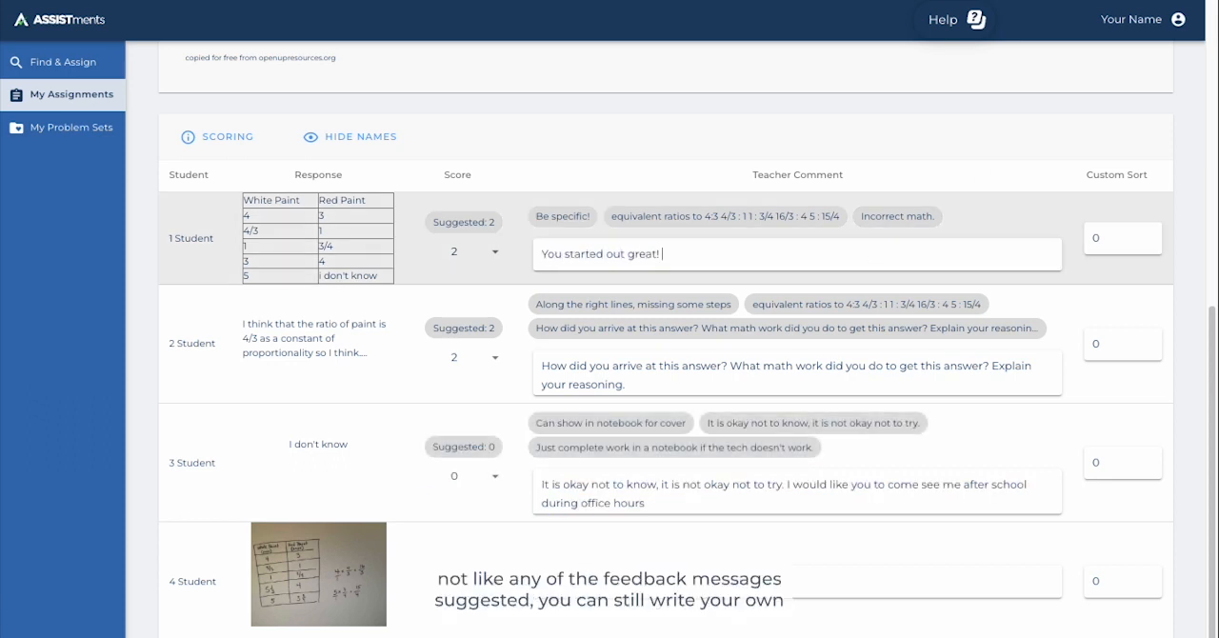
{"action": "type", "text": "Let's talk about how"}
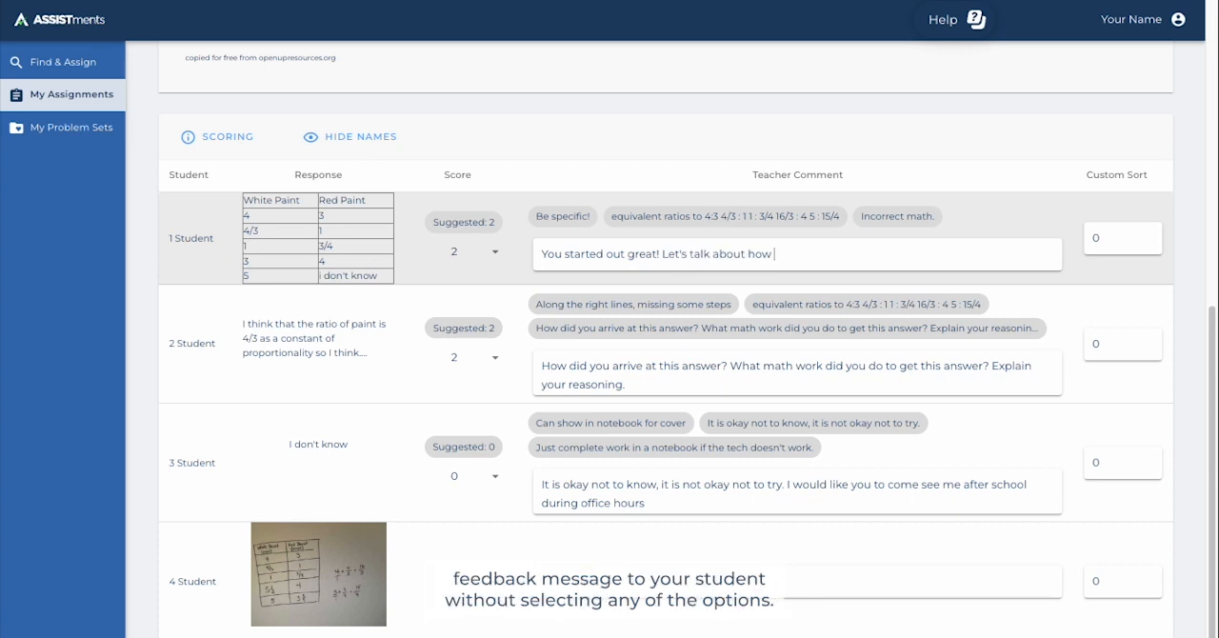
{"action": "type", "text": "5 cups of white pain"}
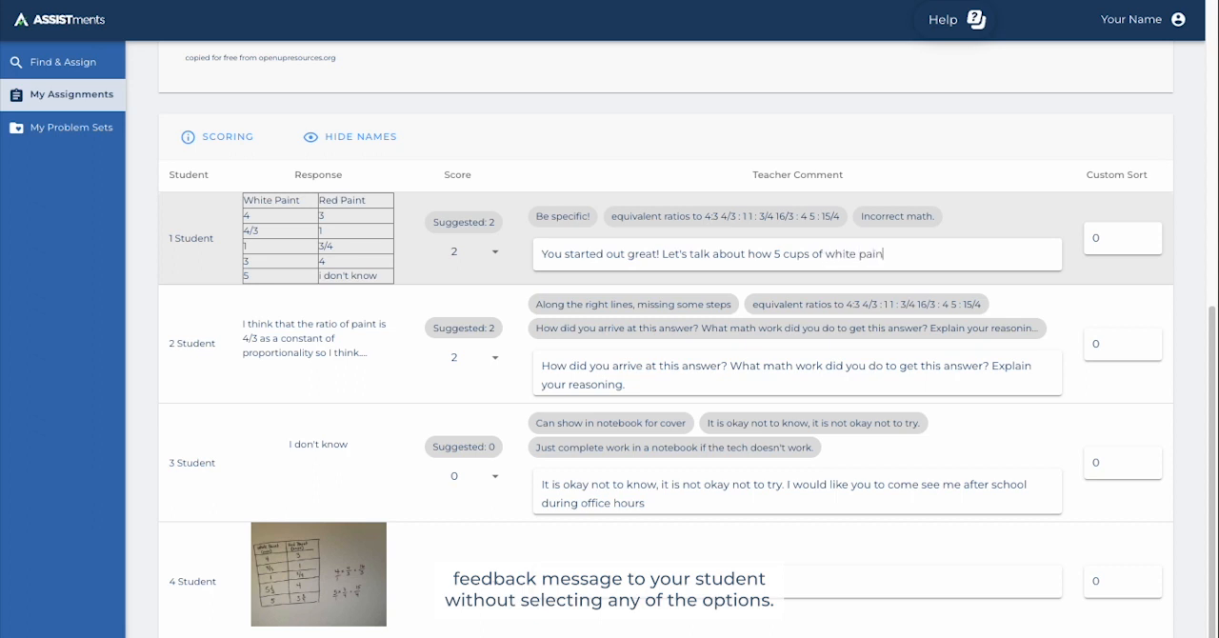
{"action": "type", "text": "related"}
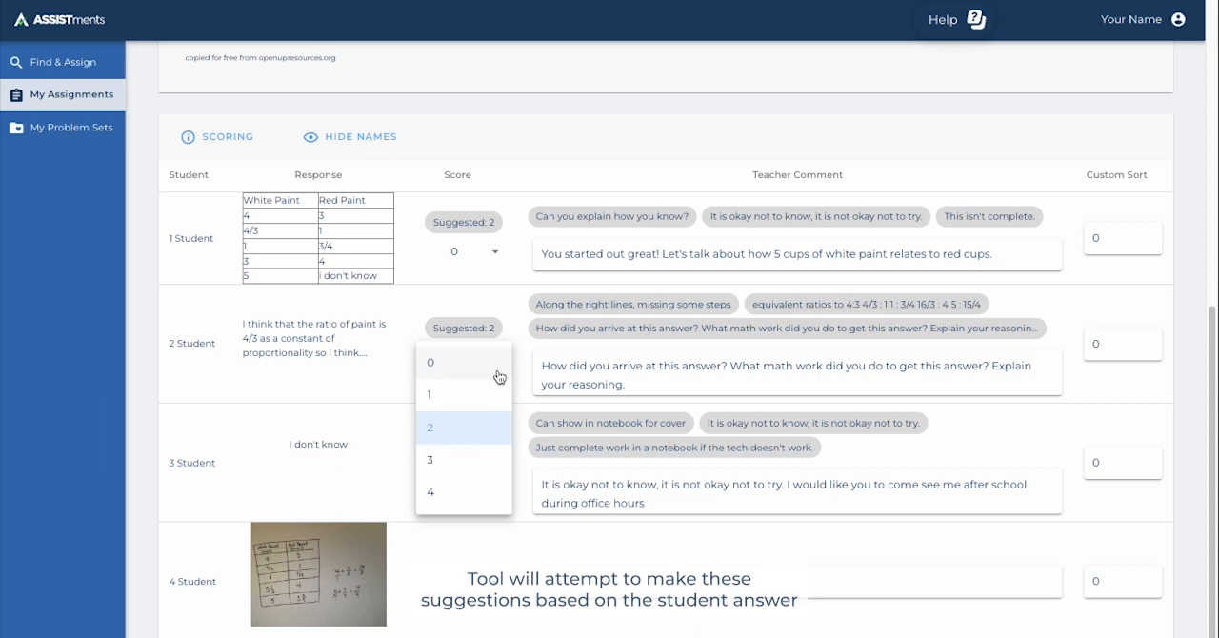
{"action": "mouse_move", "coordinate": [12, 485]}
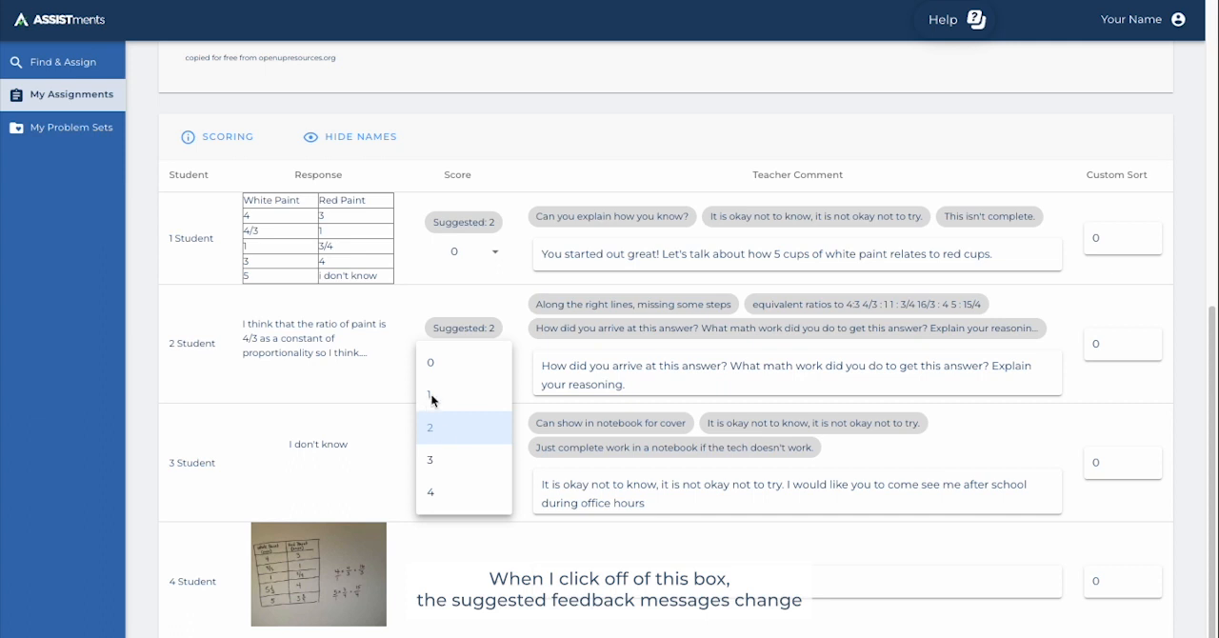
Score student 2 as 1 and replace their comment with 'You did not show your work.'
{"action": "left_click", "coordinate": [429, 393]}
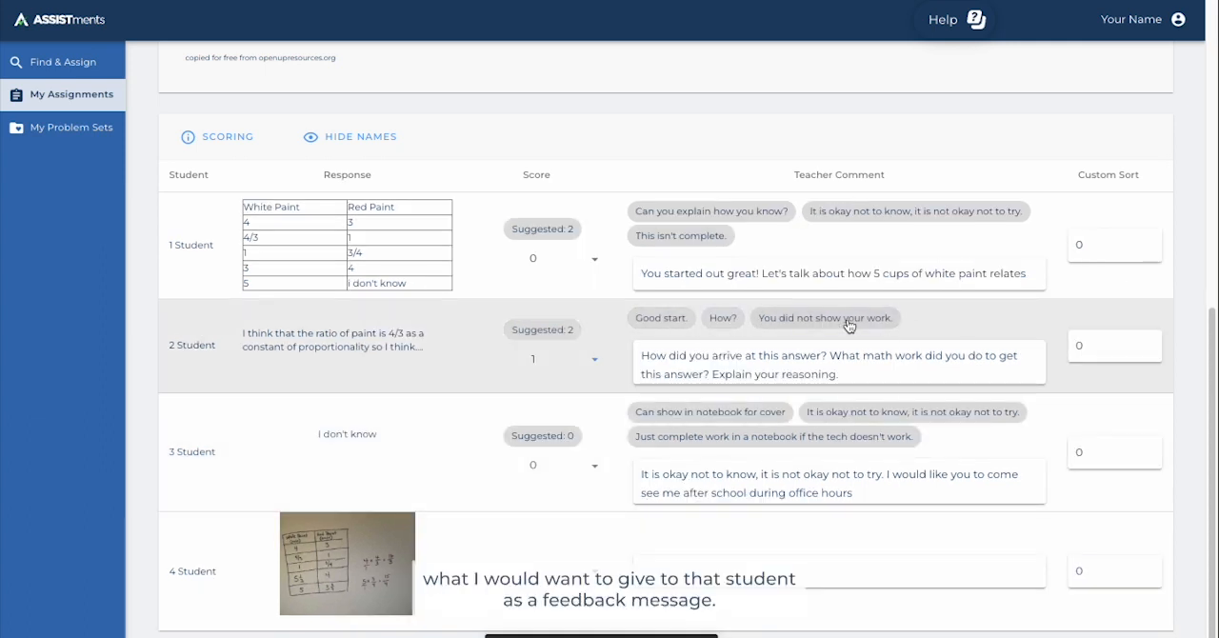
{"action": "triple_click", "coordinate": [838, 365]}
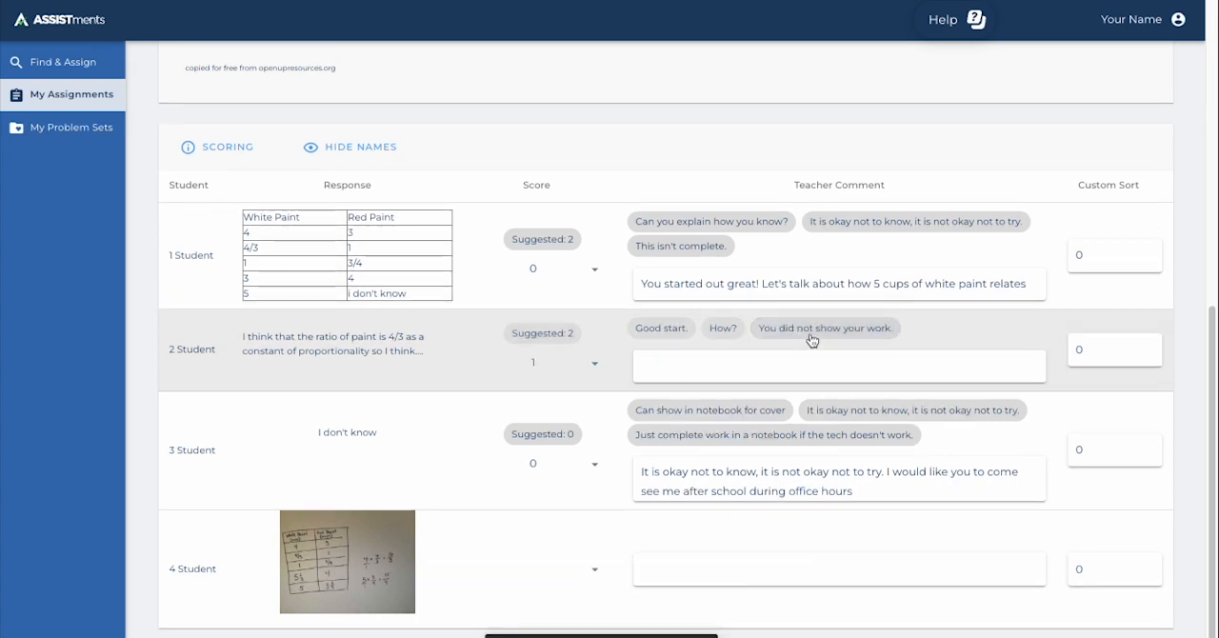
{"action": "left_click", "coordinate": [825, 327]}
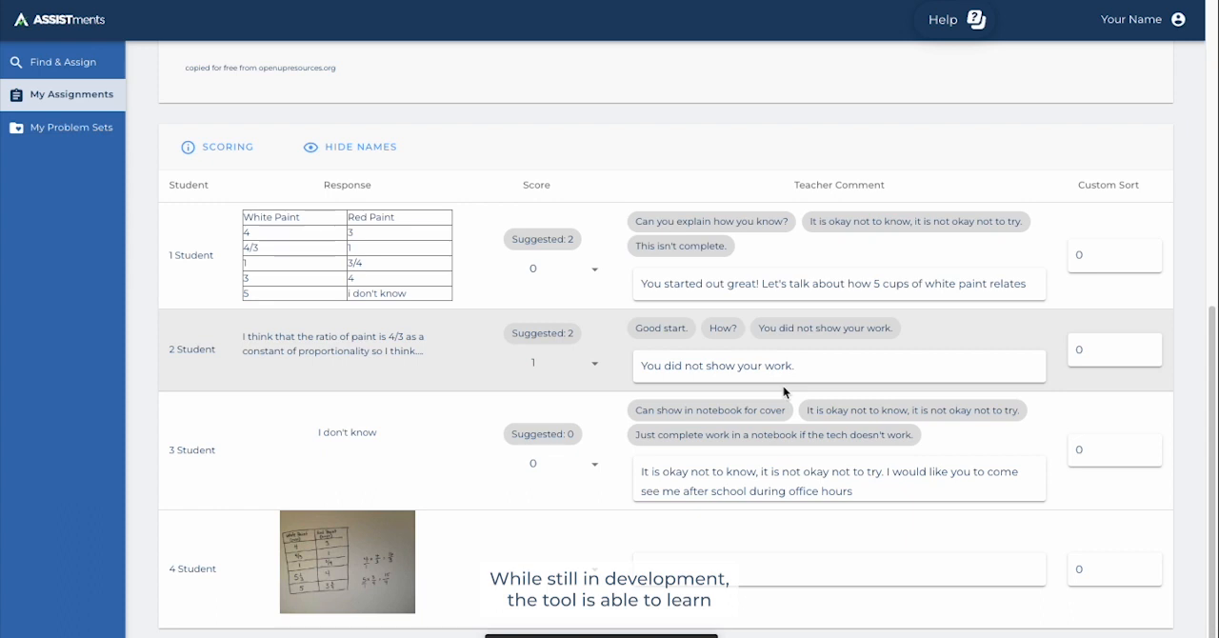